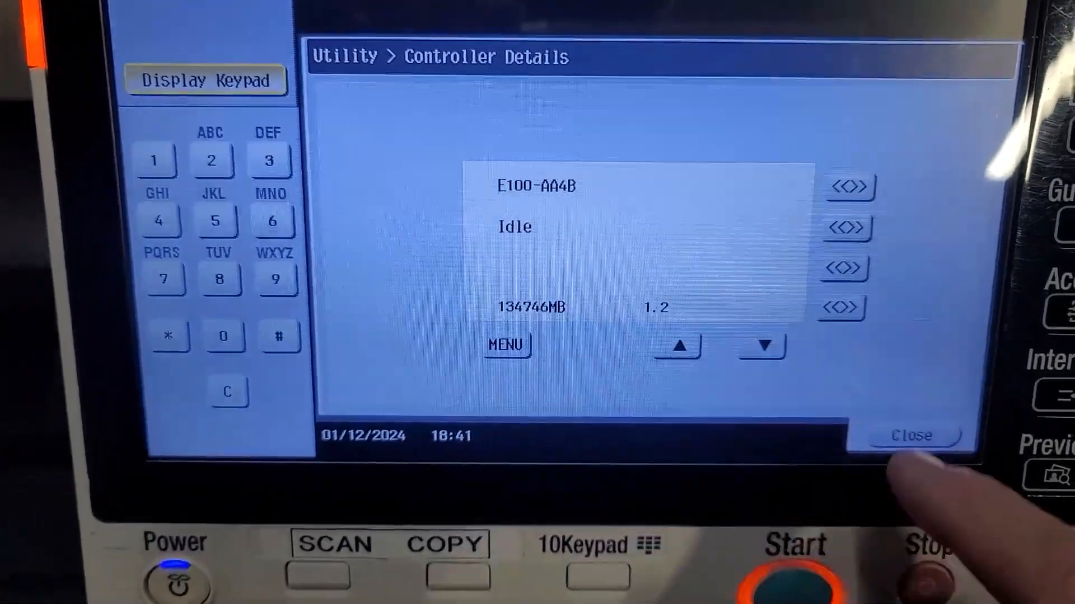
Open the controller menu listing PrintMe, Print Pages, Suspend Printing and Resume Printing.
click(506, 345)
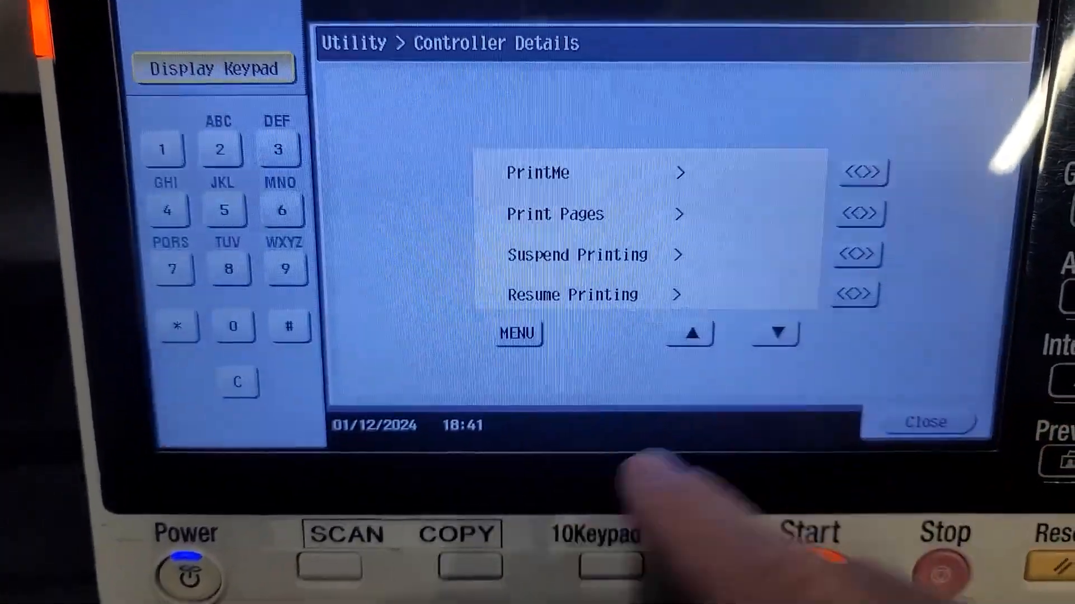